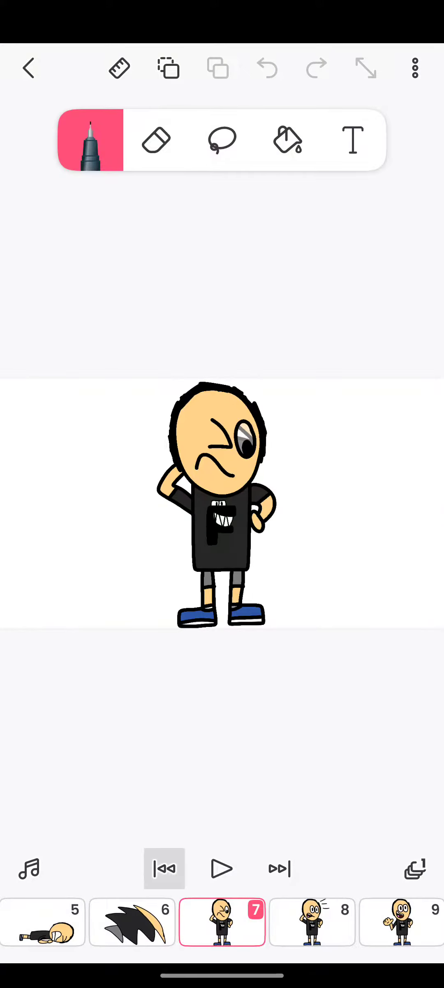
- Step forward from frame 7 to frame 12, where F grins with hands on hips
{"action": "left_click", "coordinate": [165, 868]}
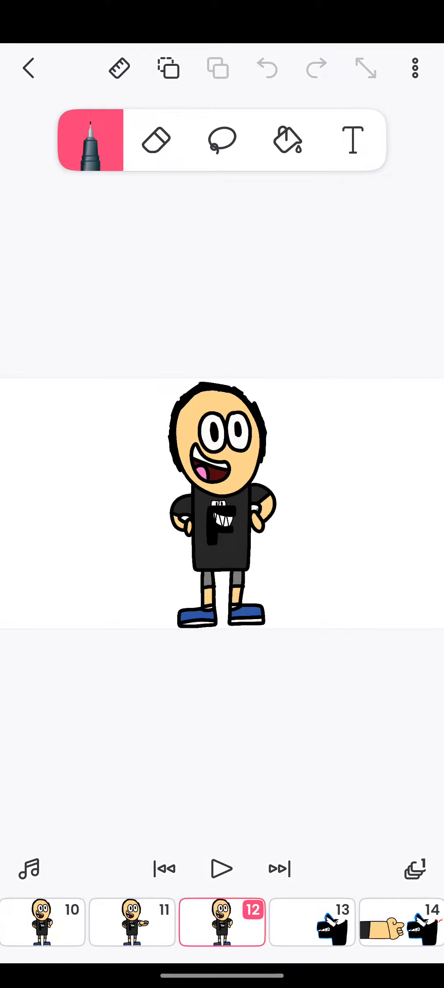
- Advance from frame 12 to frame 18, showing F grinning with one raised eyebrow
{"action": "left_click", "coordinate": [223, 922]}
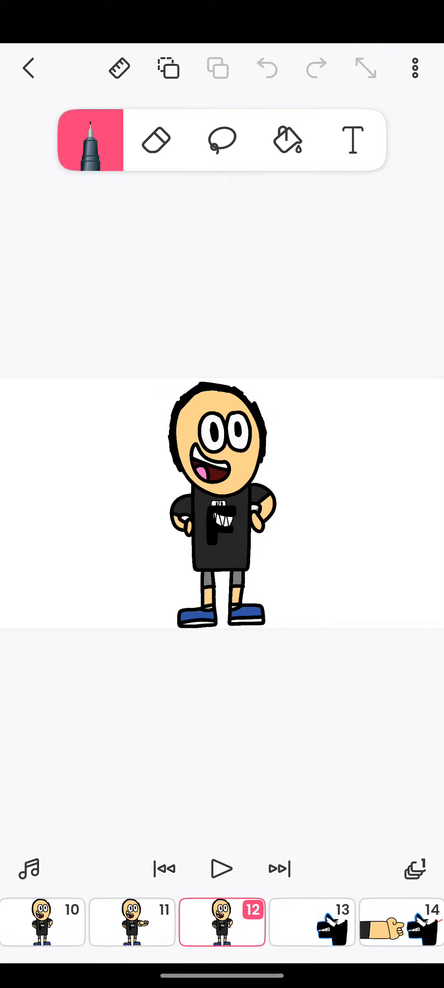
{"action": "left_click", "coordinate": [222, 921]}
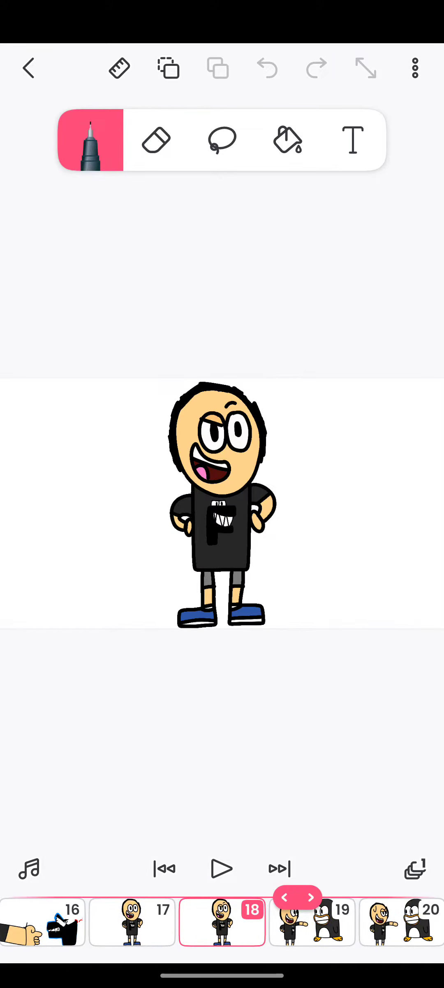
- Step past the penguin and 175 Subscribers frames to final frame 25
{"action": "left_click", "coordinate": [311, 896]}
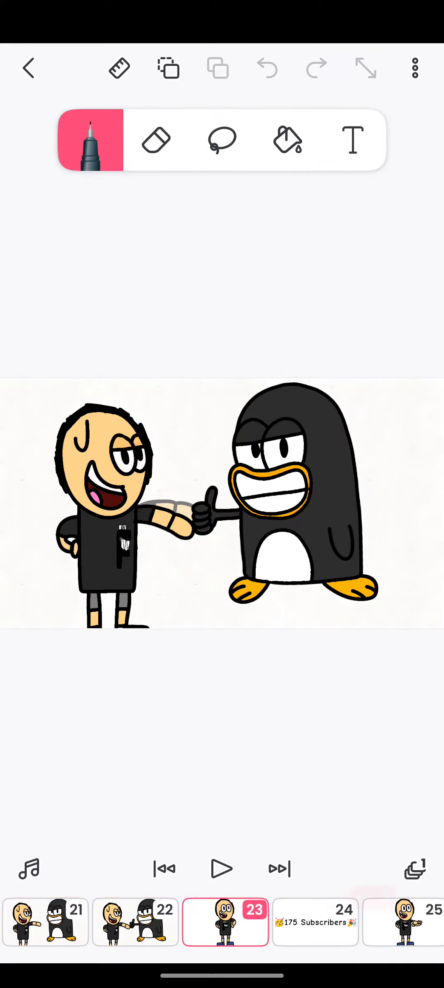
{"action": "left_click", "coordinate": [225, 922]}
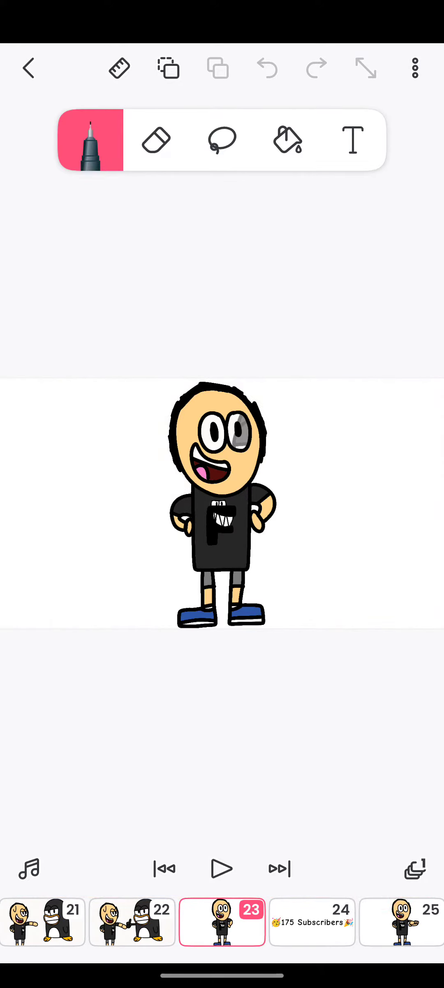
{"action": "left_click", "coordinate": [311, 921]}
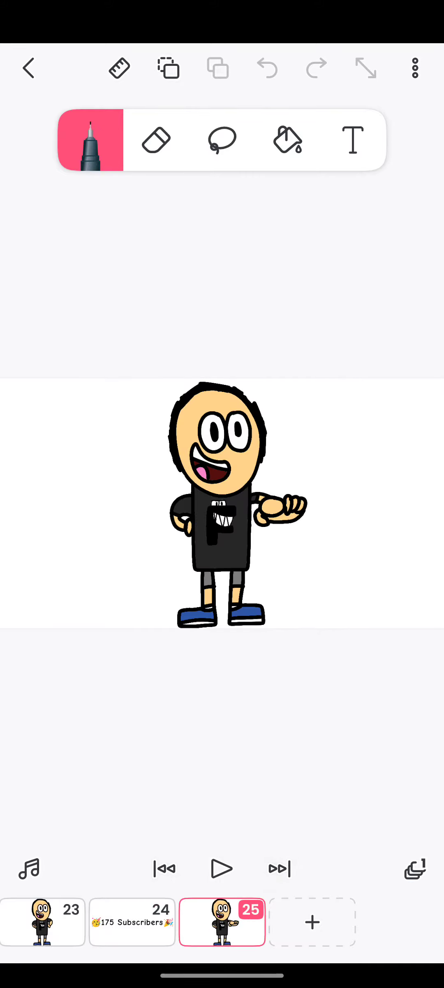
{"action": "left_click", "coordinate": [279, 868]}
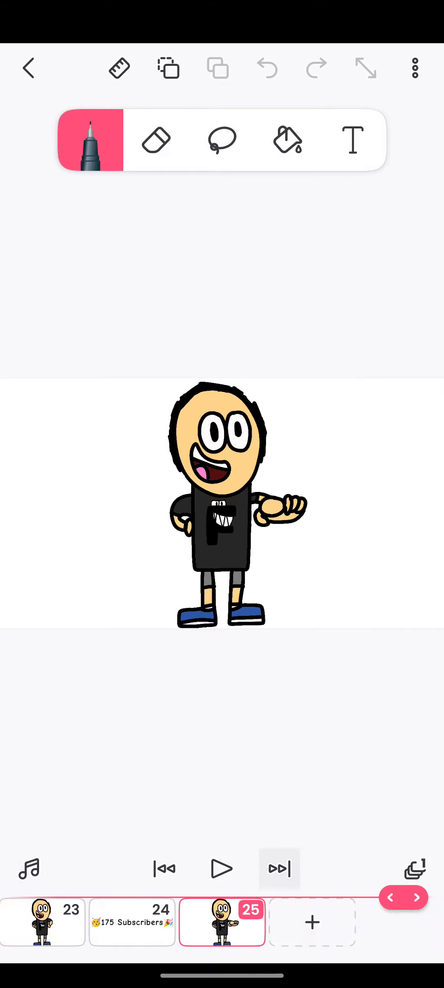